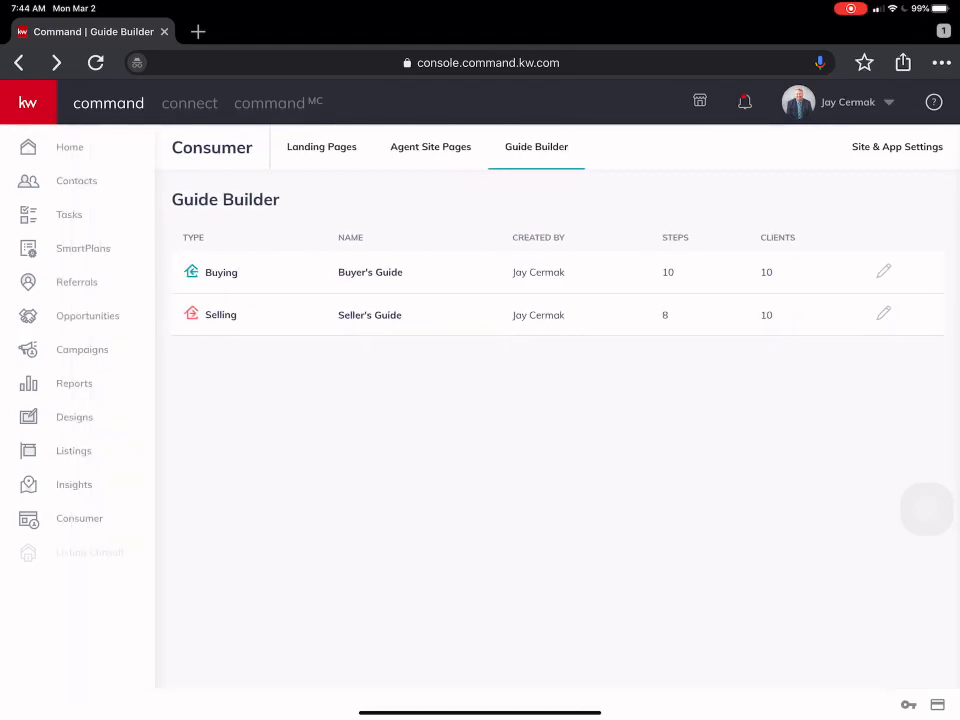
Open the Seller's Guide row in Guide Builder for editing.
left_click(79, 518)
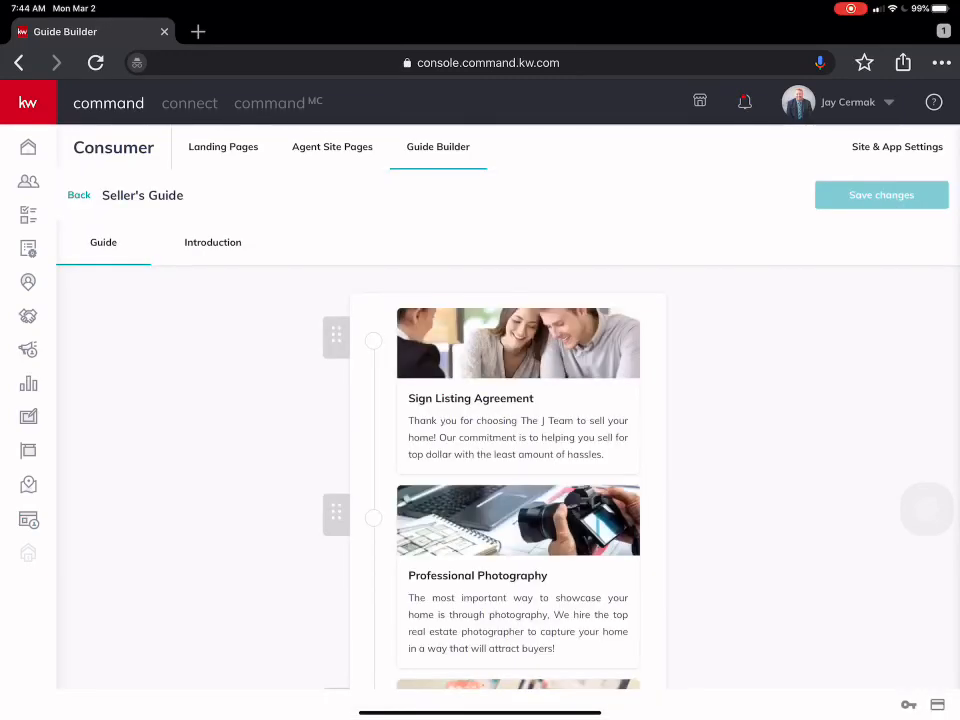
scroll("down", 3)
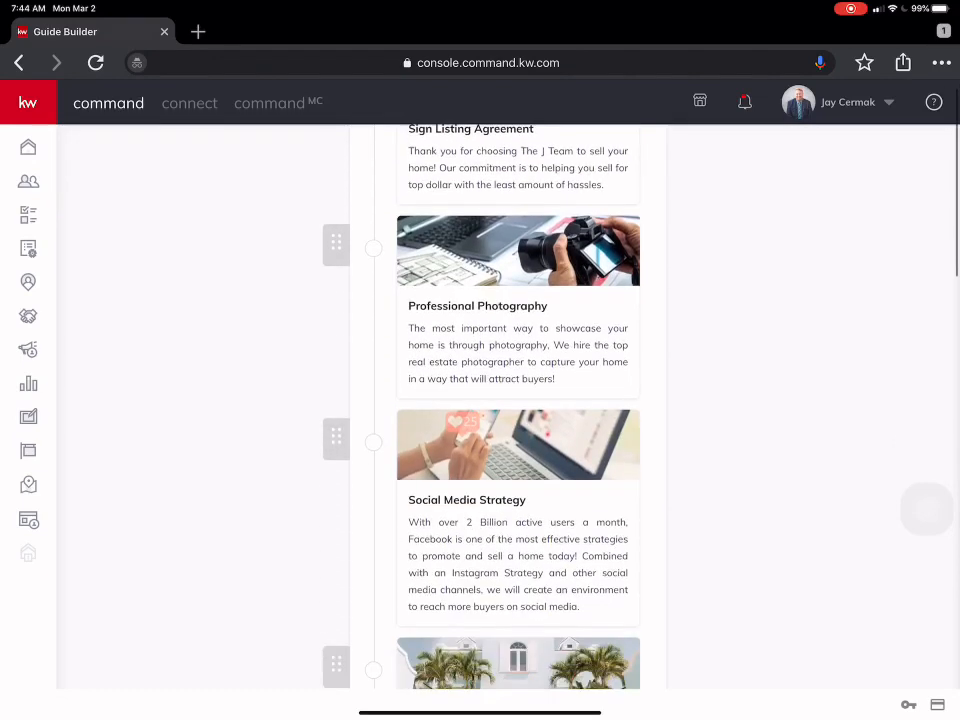
scroll("down", 3)
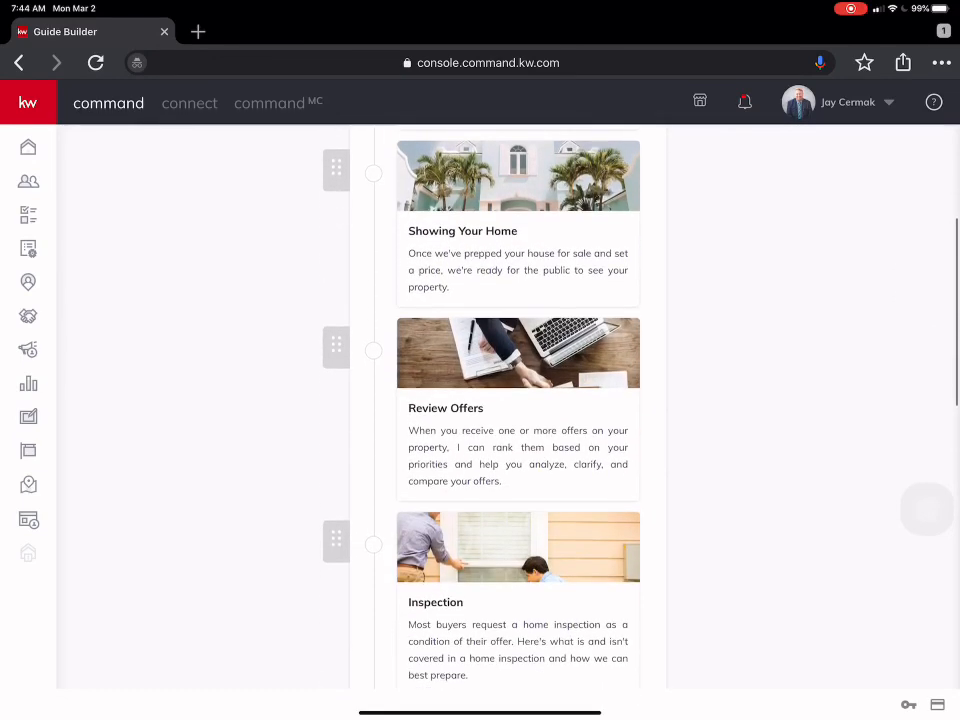
scroll("down", 3)
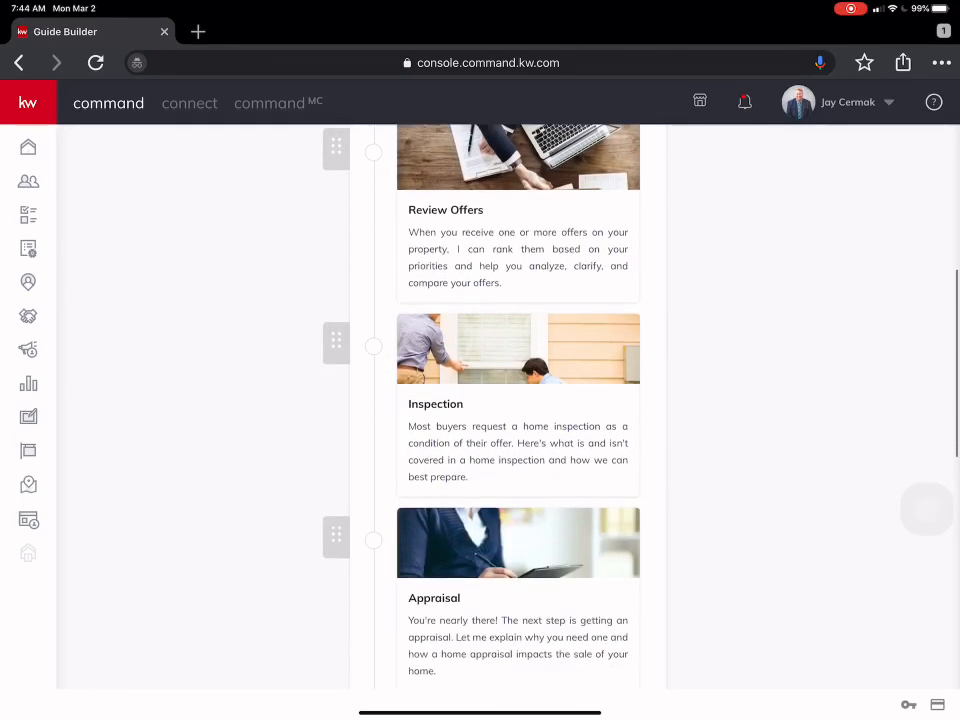
scroll("down", 3)
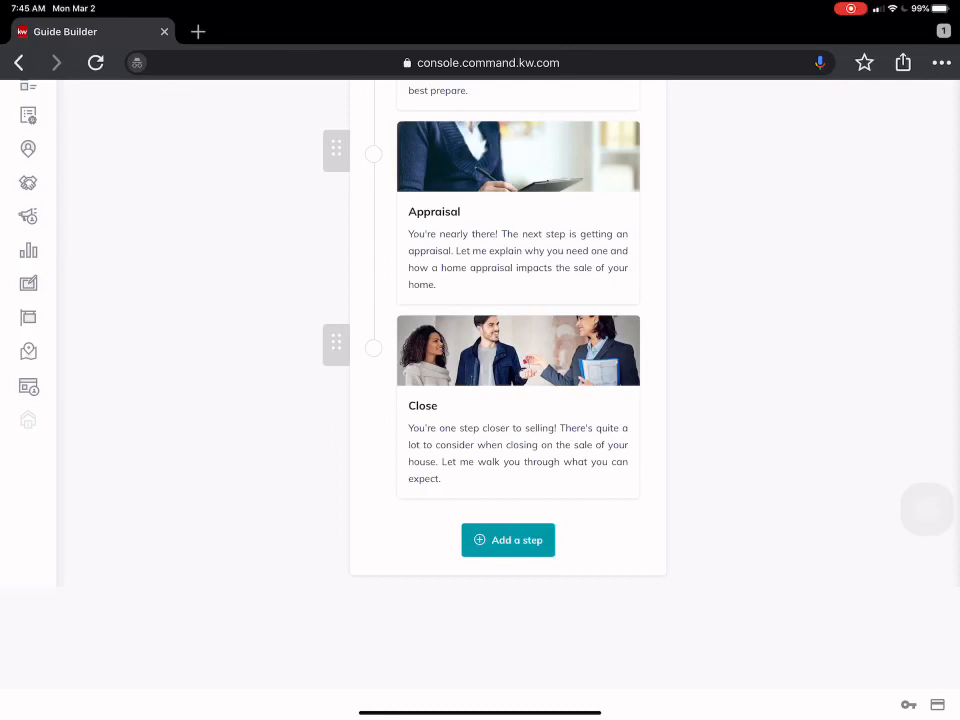
left_click(507, 540)
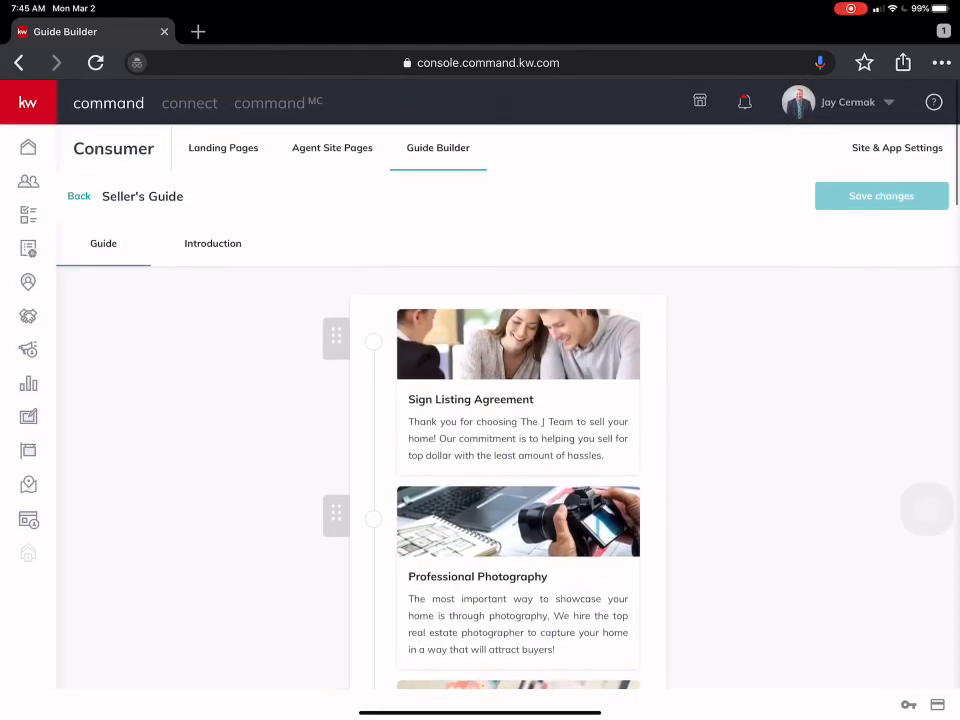
Scroll through the Seller's Guide steps toward Professional Photography.
scroll("down", 3)
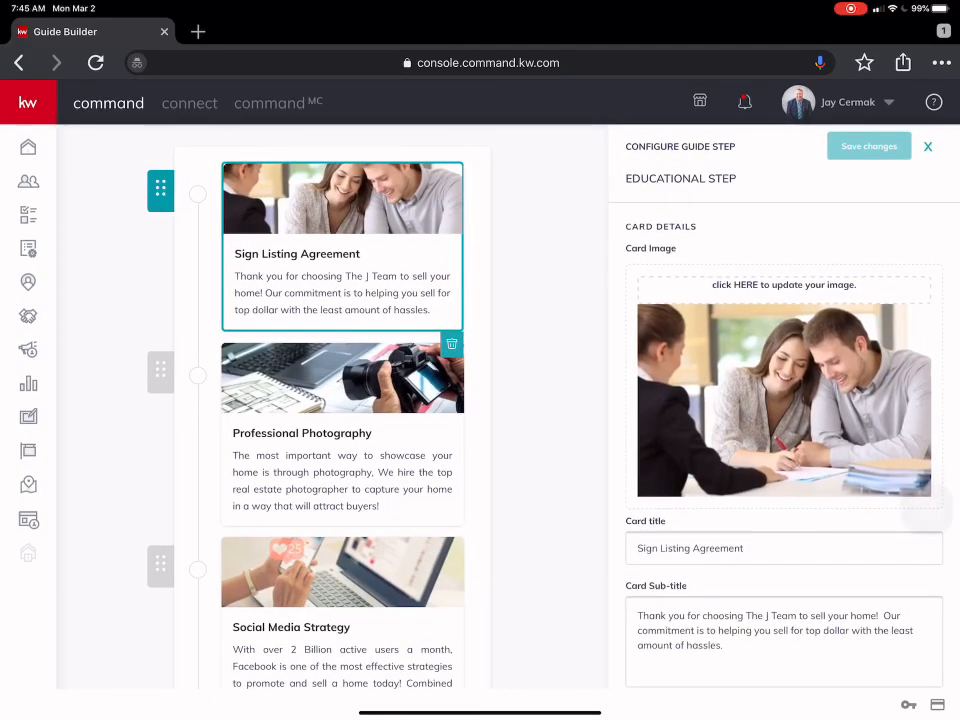
scroll("down", 3)
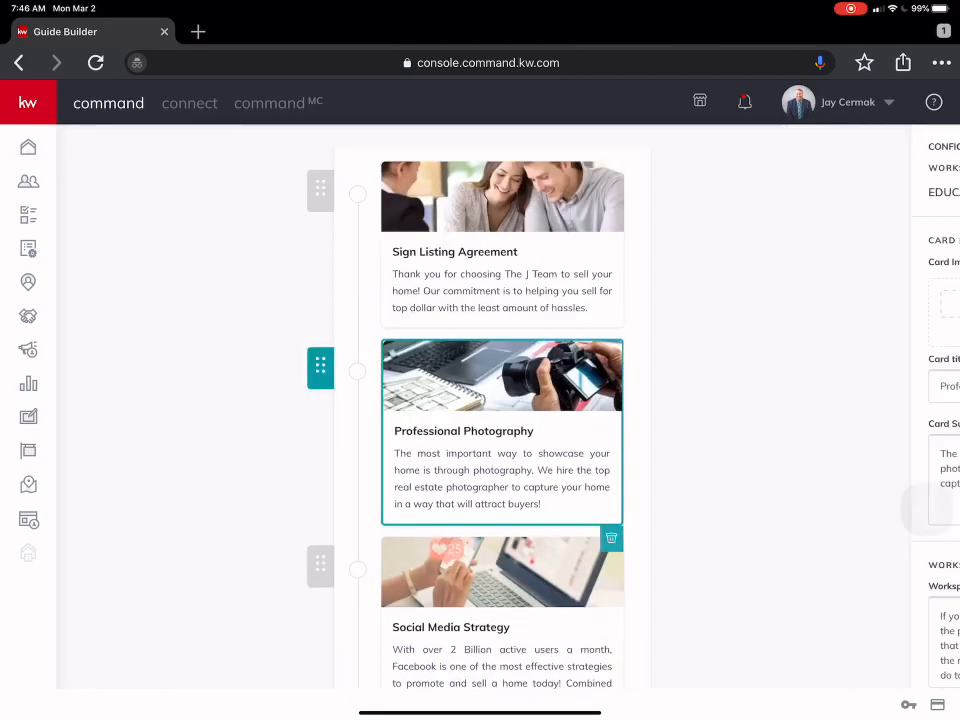
Review the Professional Photography step details, close them, and open Social Media Strategy.
left_click(502, 432)
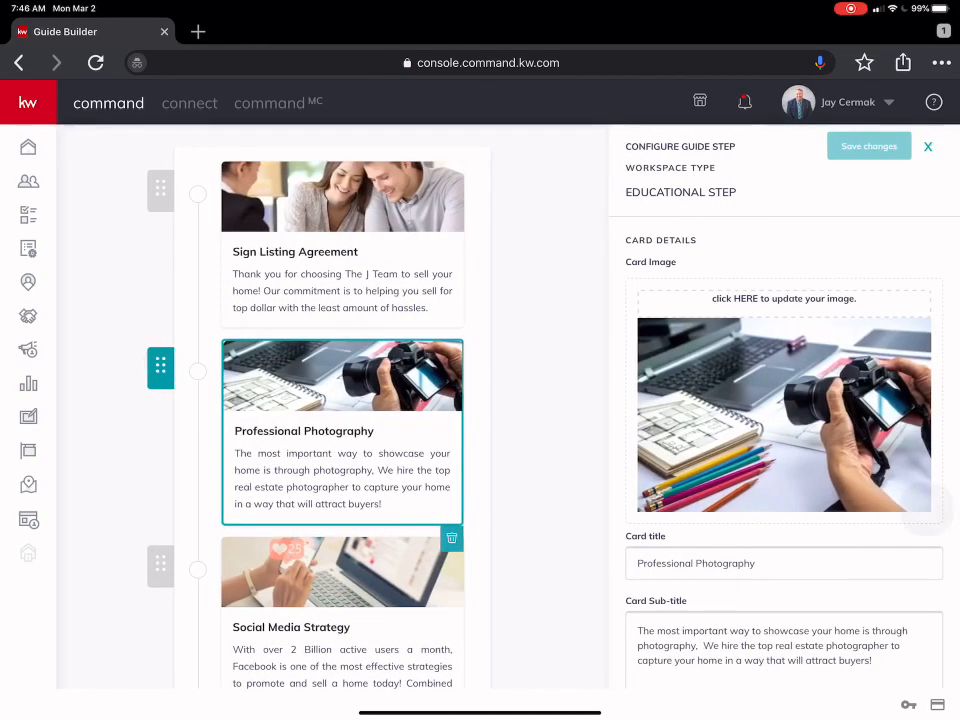
scroll("down", 3)
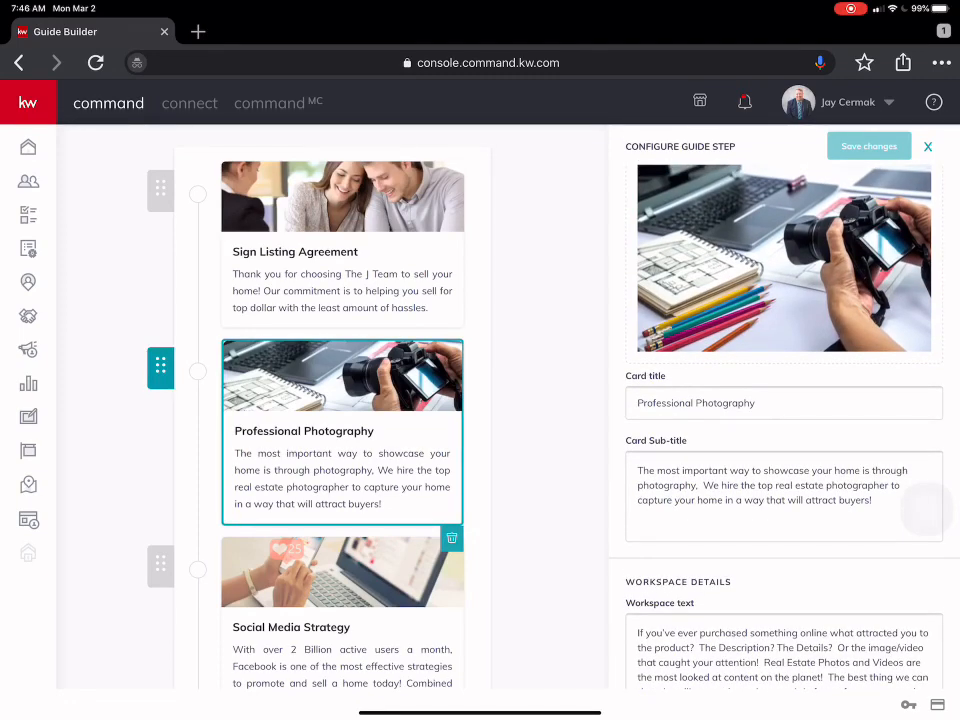
left_click(927, 146)
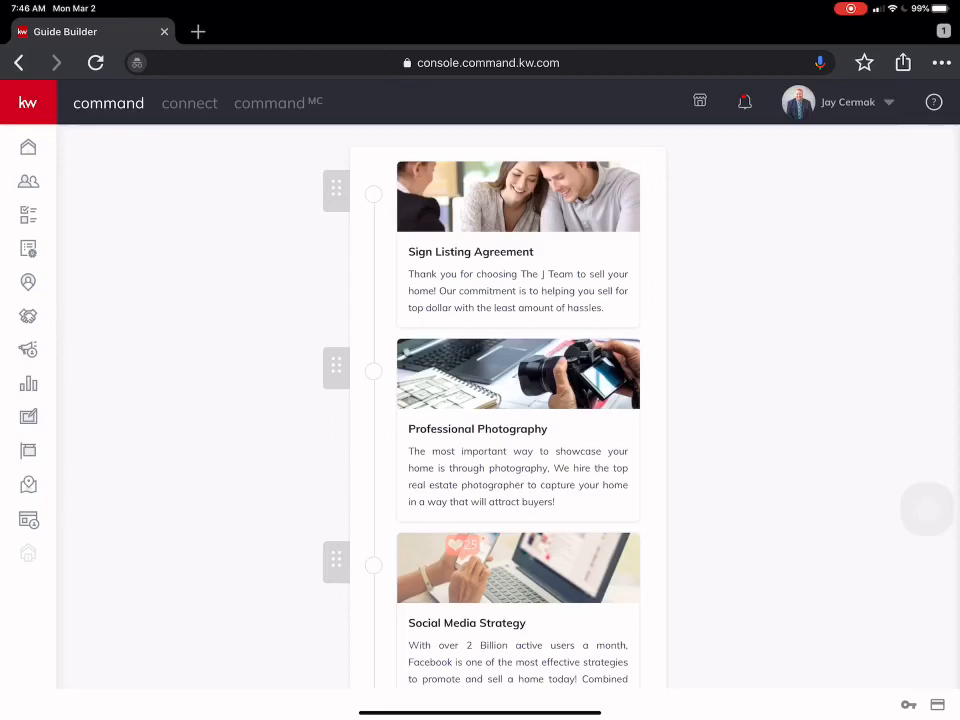
left_click(518, 567)
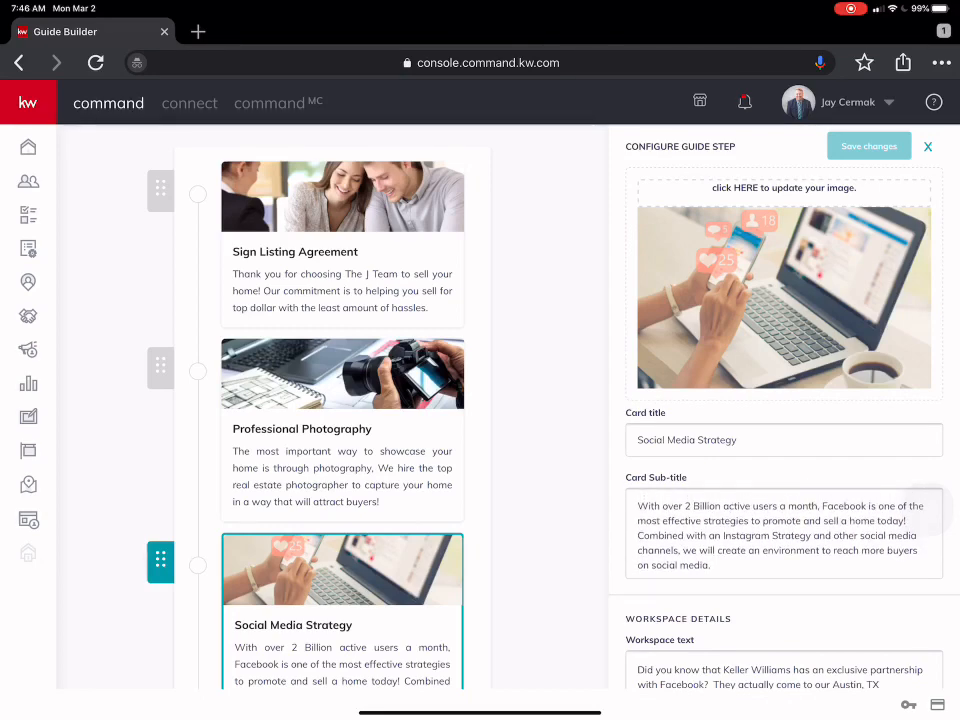
Scroll the Social Media Strategy details back to the guide's step timeline.
scroll("down", 3)
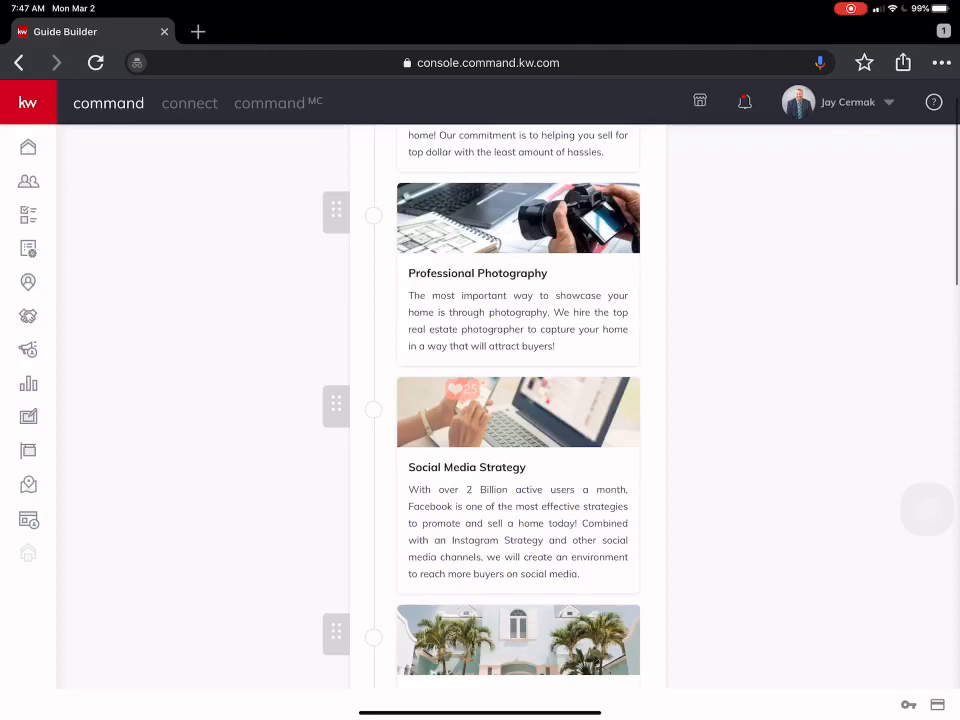
scroll("down", 3)
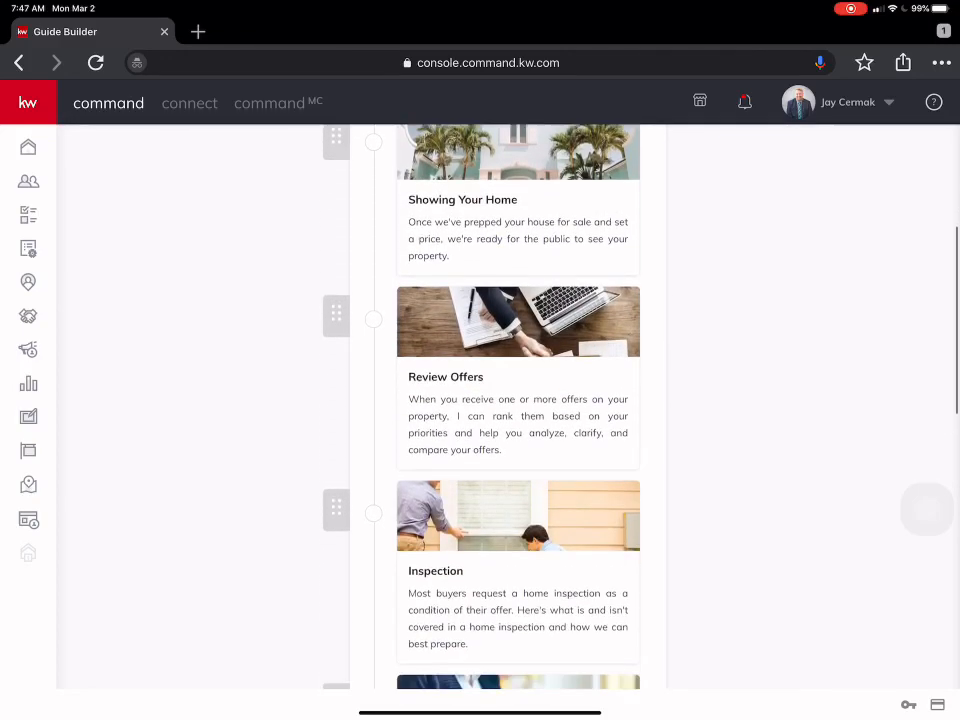
left_click(518, 322)
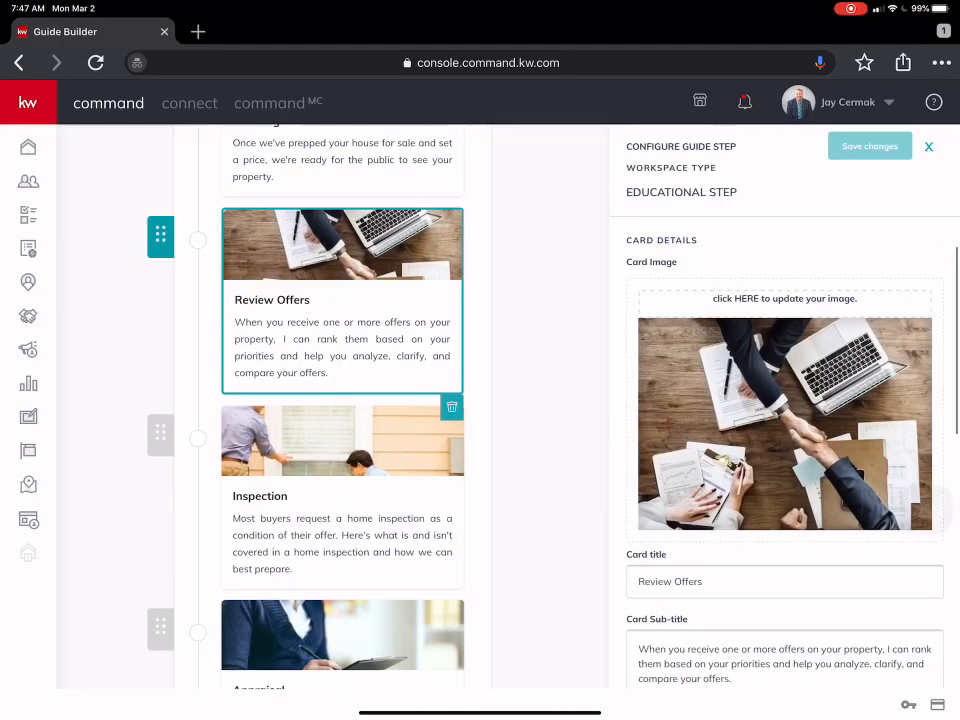
scroll("down", 3)
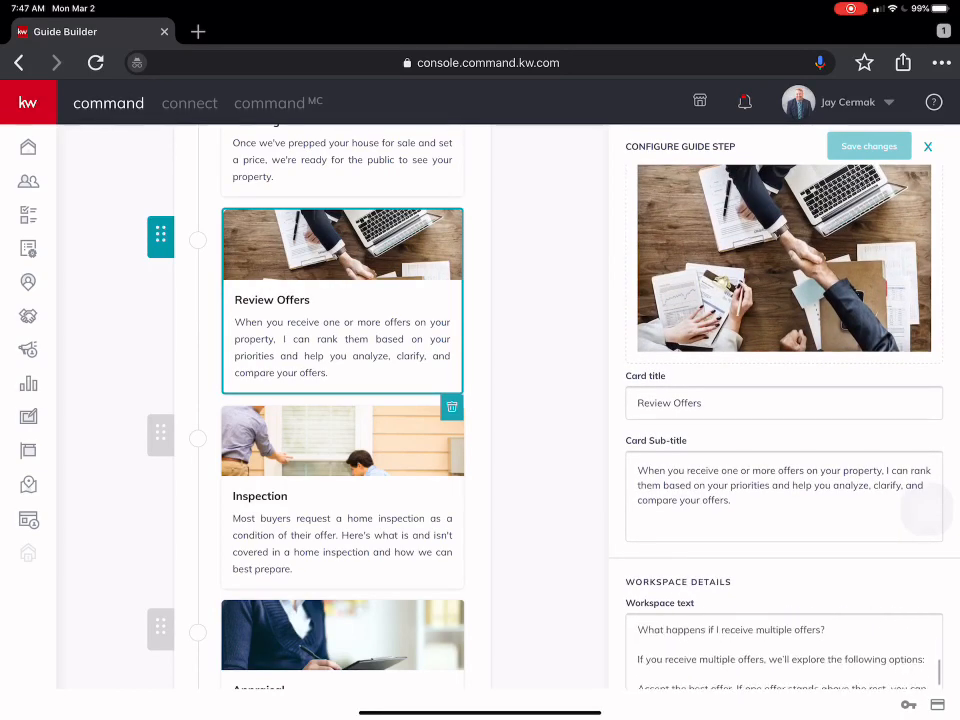
left_click(927, 146)
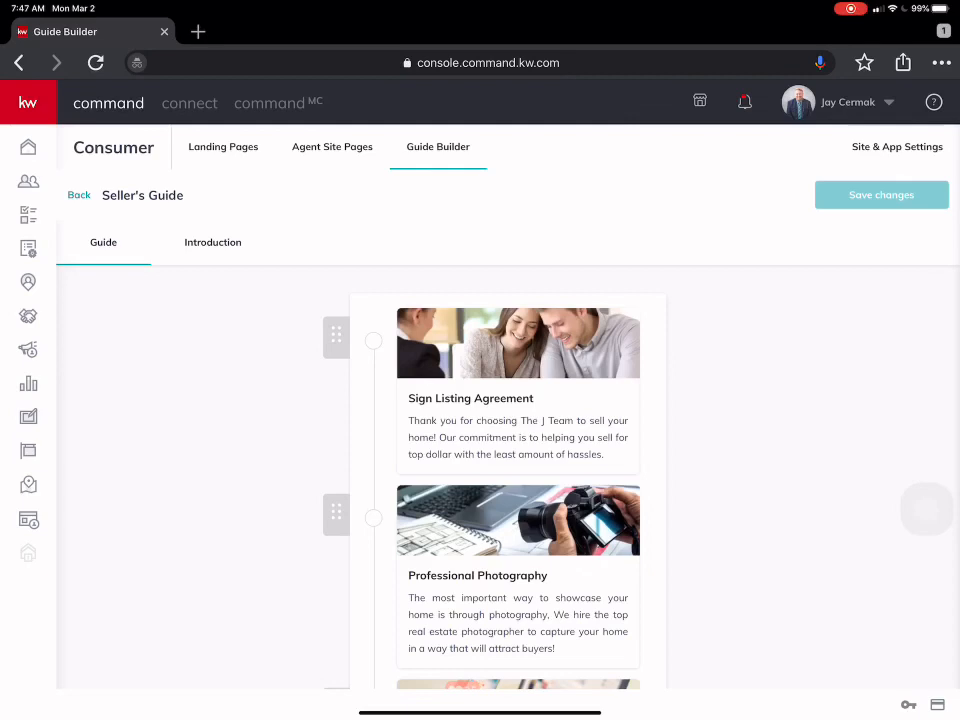
left_click(212, 242)
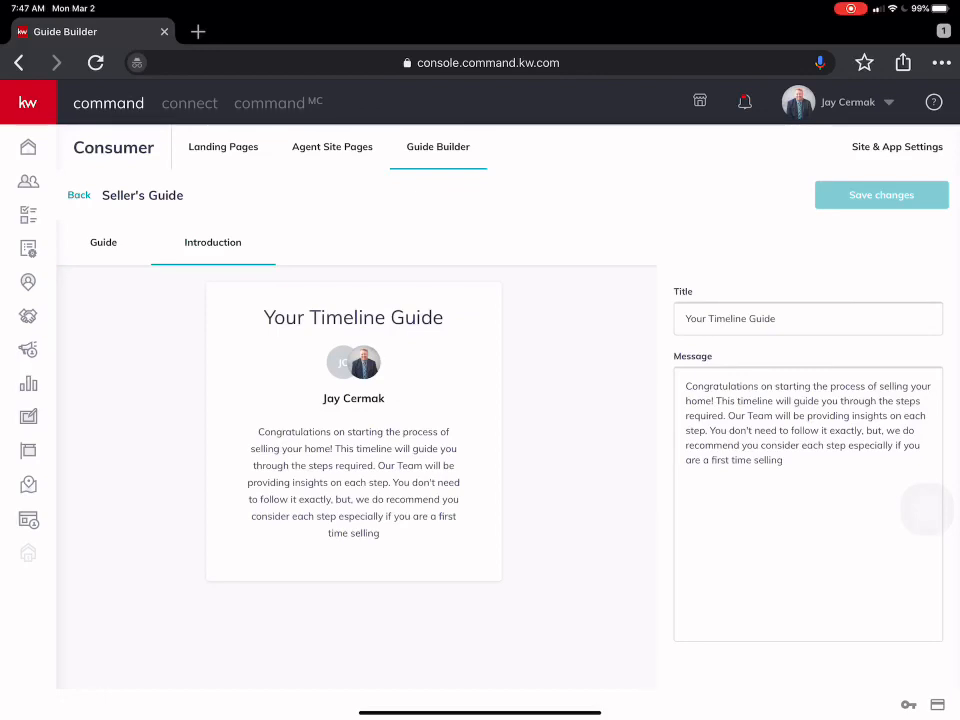
left_click(103, 242)
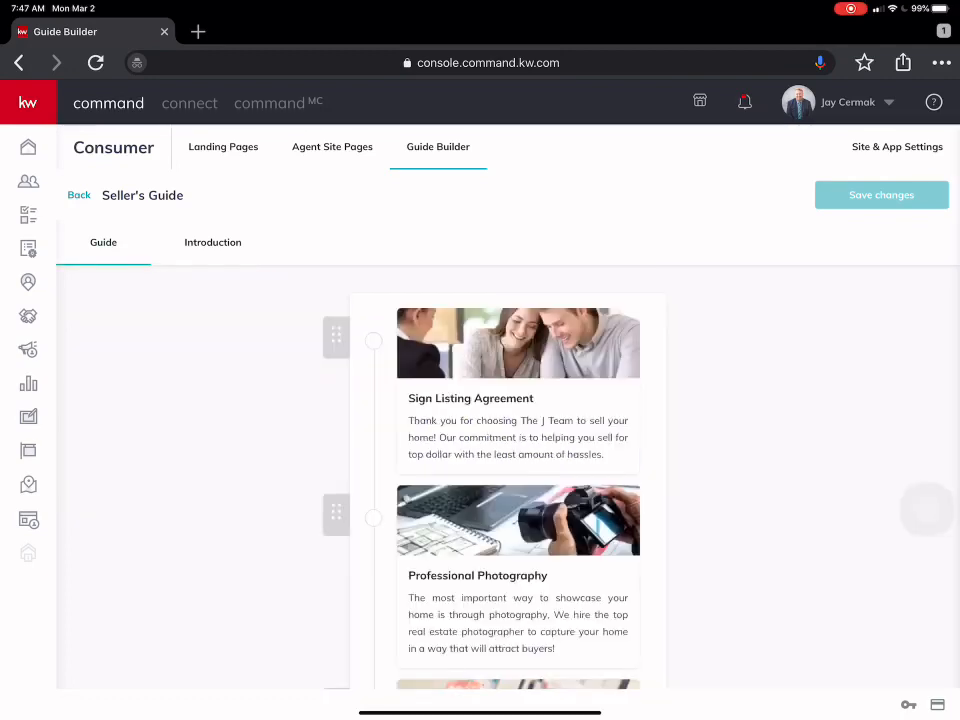